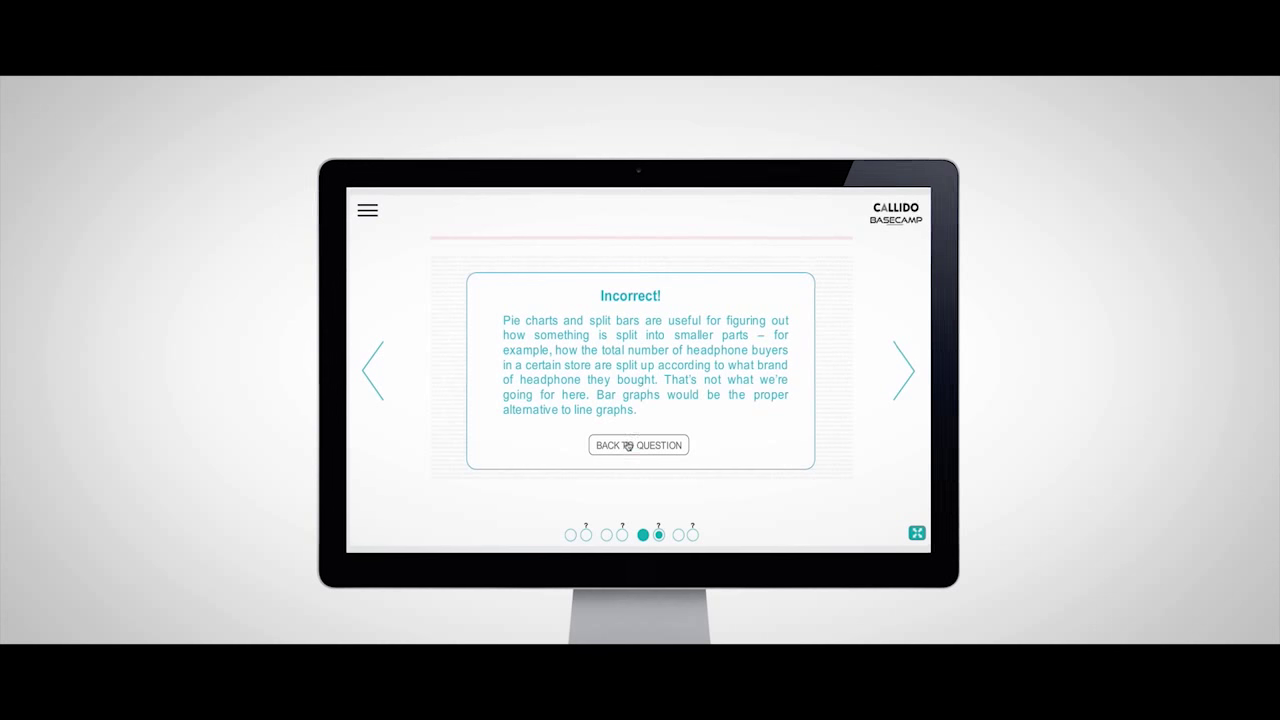
Open Statistics and scroll to the progress ring, activity chart and top 3 most viewed courses
left_click(638, 445)
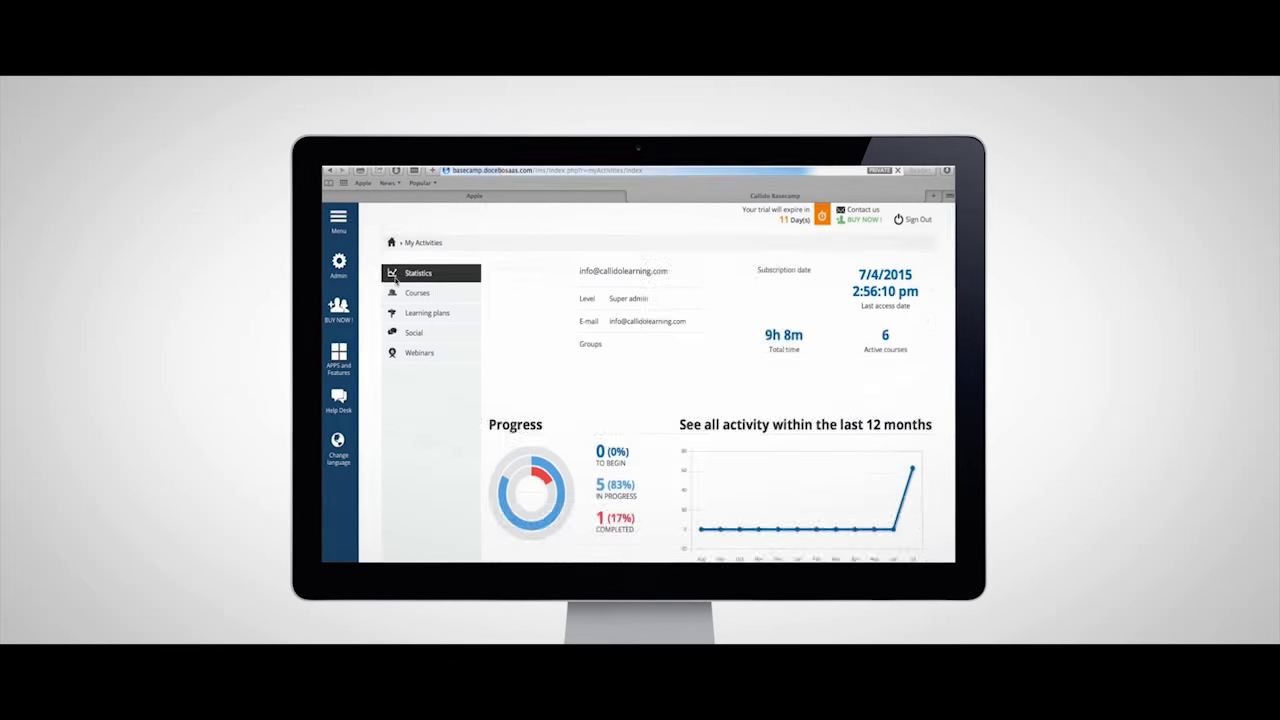
scroll("down", 3)
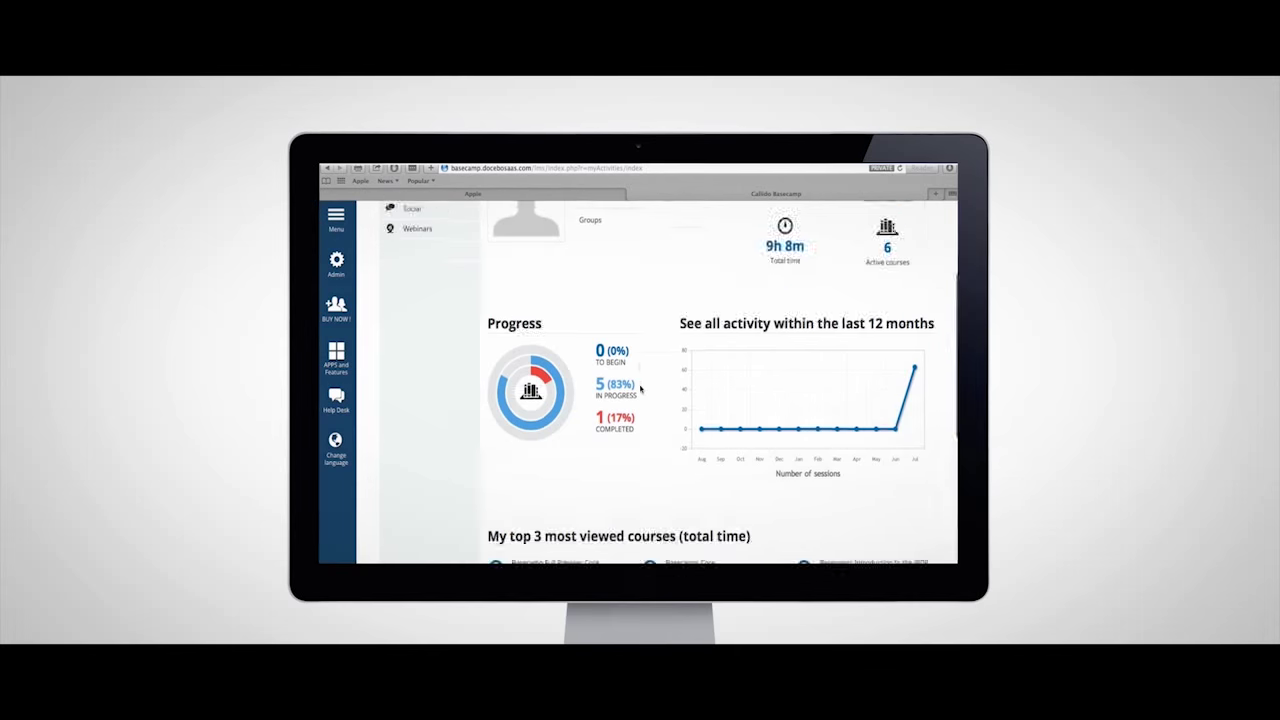